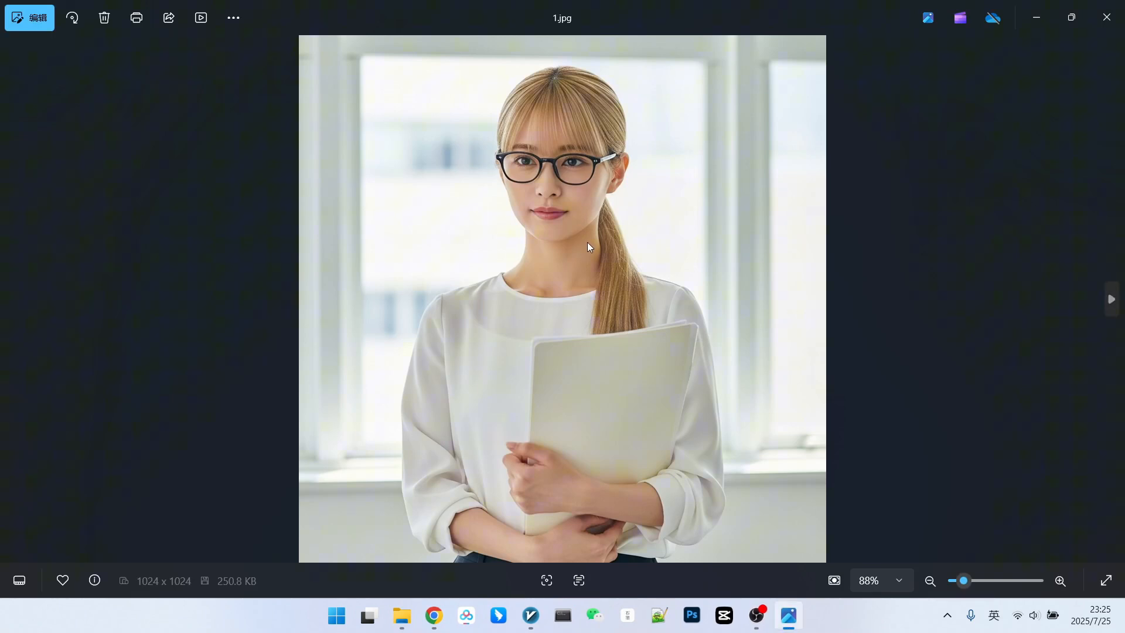
{"action": "mouse_move", "coordinate": [1052, 319]}
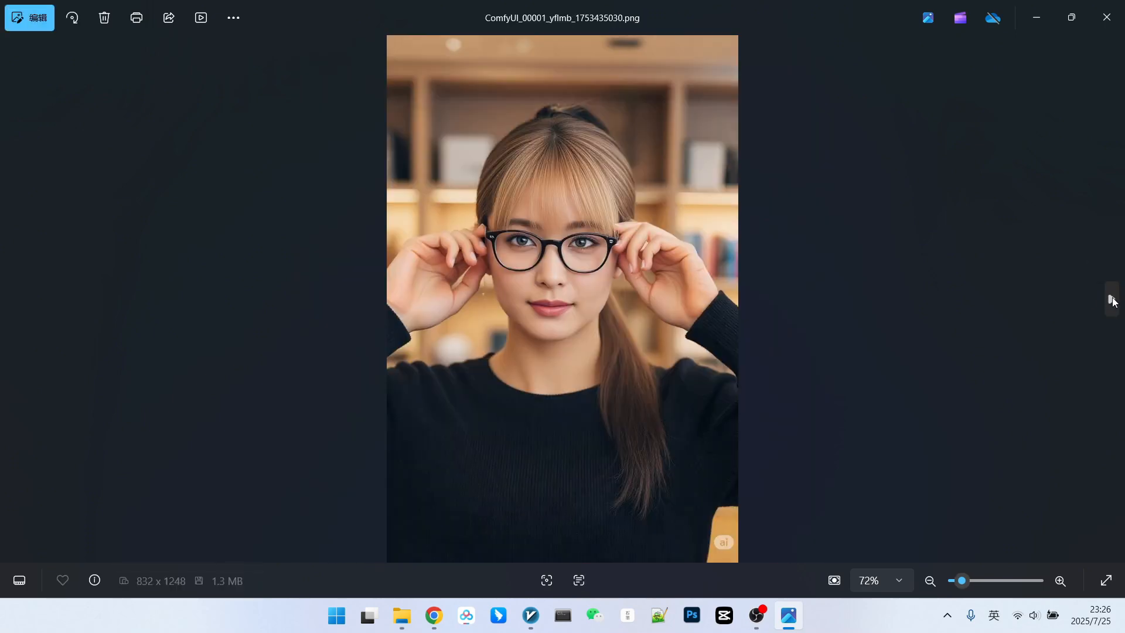
Browse forward and back through the generated face-swap portraits in Windows Photos.
{"action": "left_click", "coordinate": [1110, 299]}
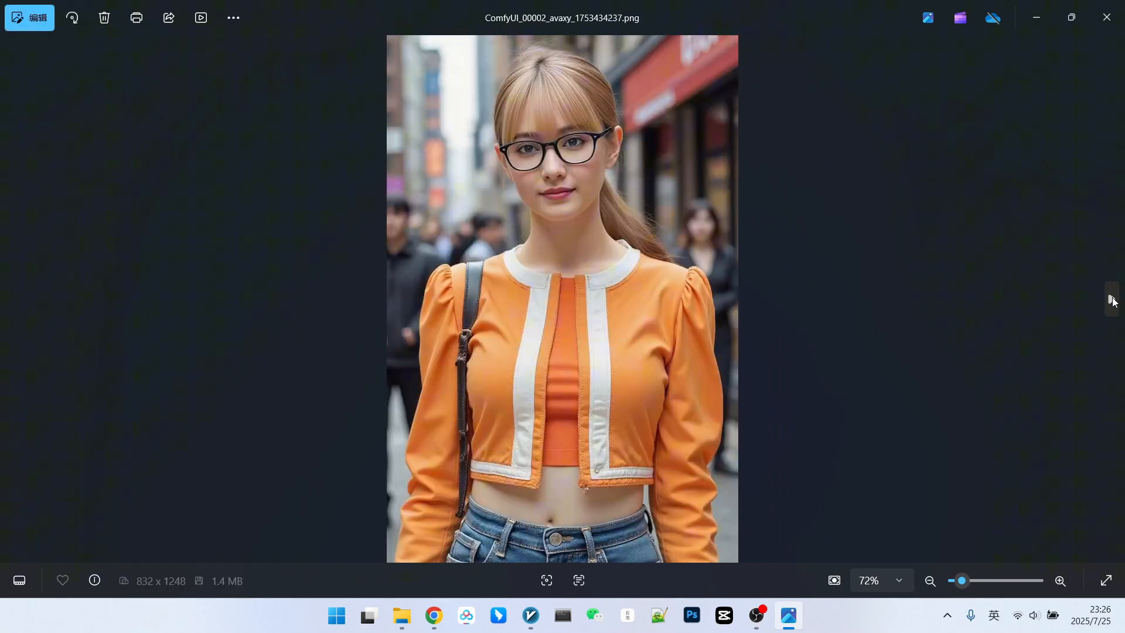
{"action": "left_click", "coordinate": [1111, 299]}
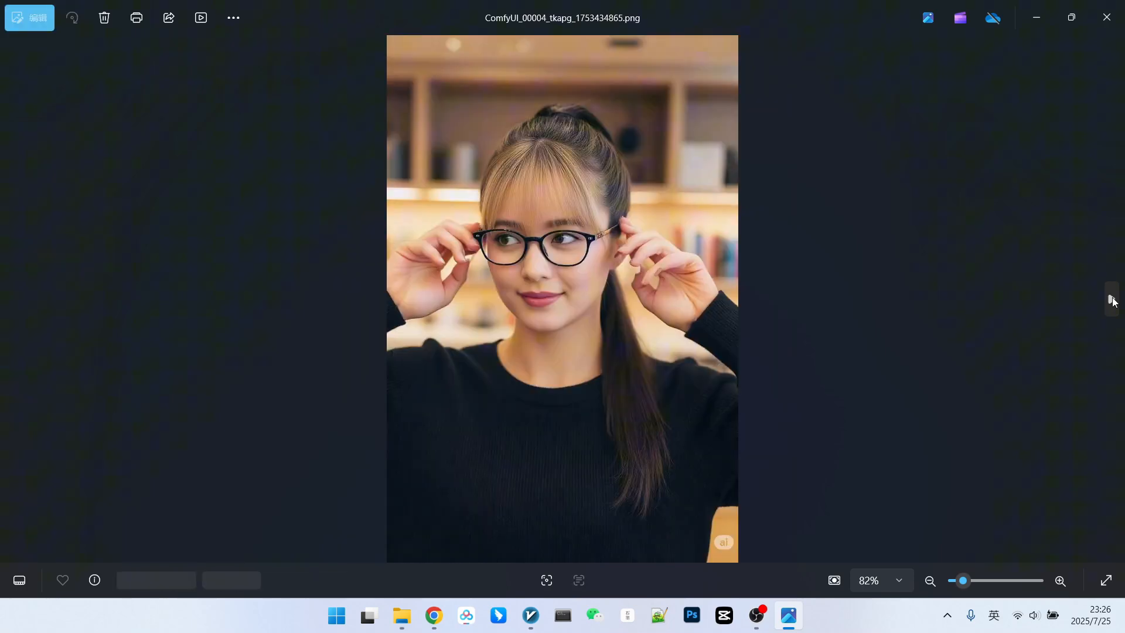
{"action": "left_click", "coordinate": [1110, 300]}
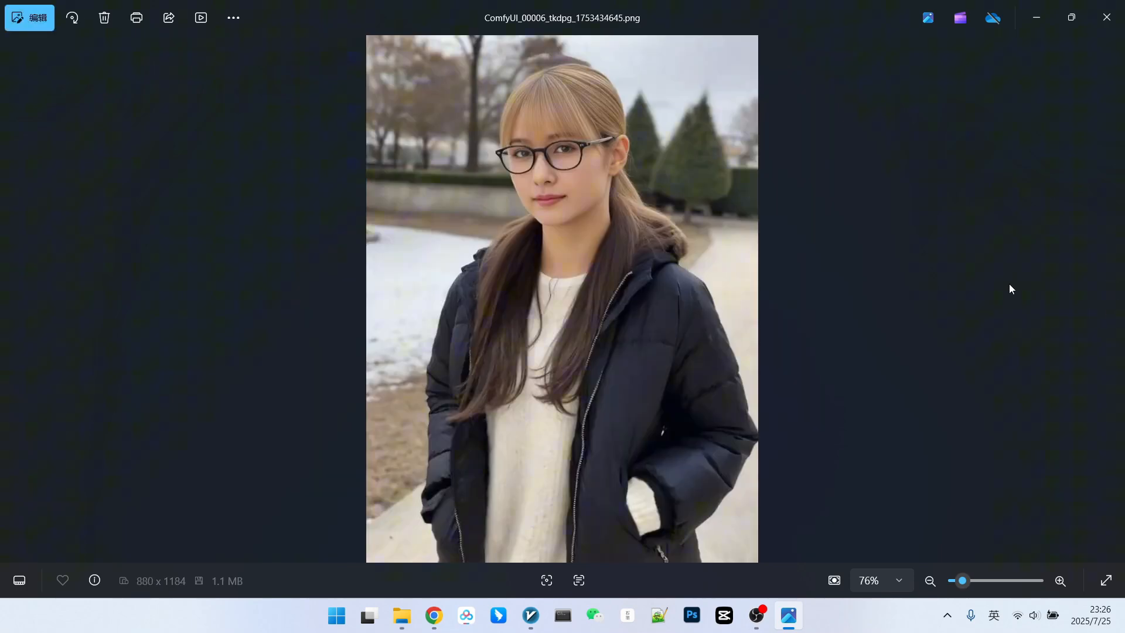
{"action": "mouse_move", "coordinate": [1026, 297]}
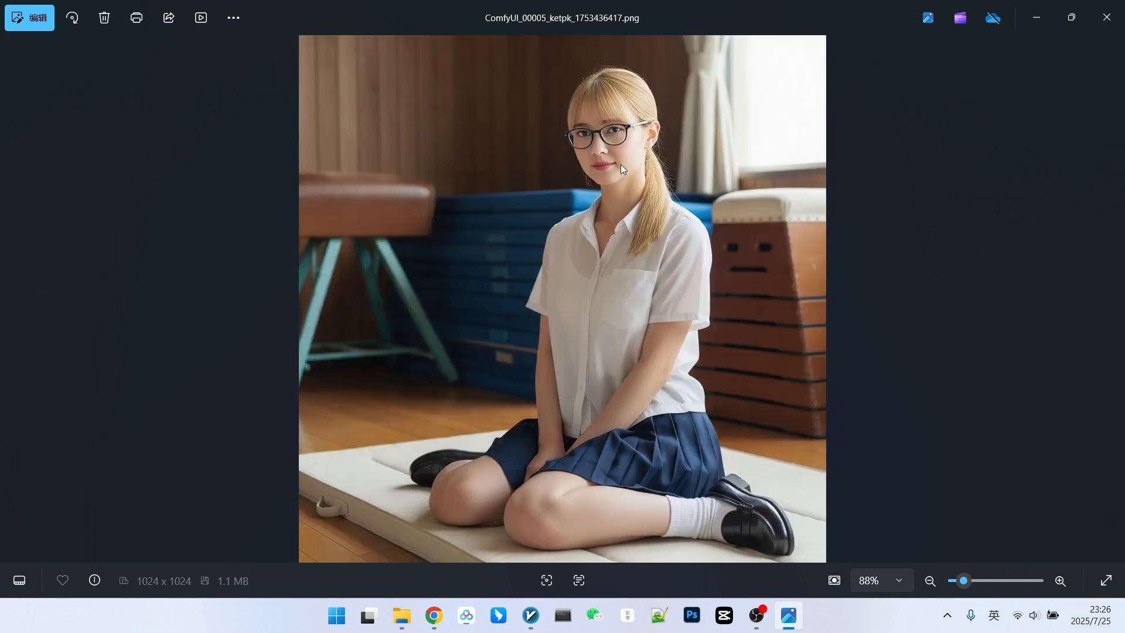
{"action": "mouse_move", "coordinate": [627, 151]}
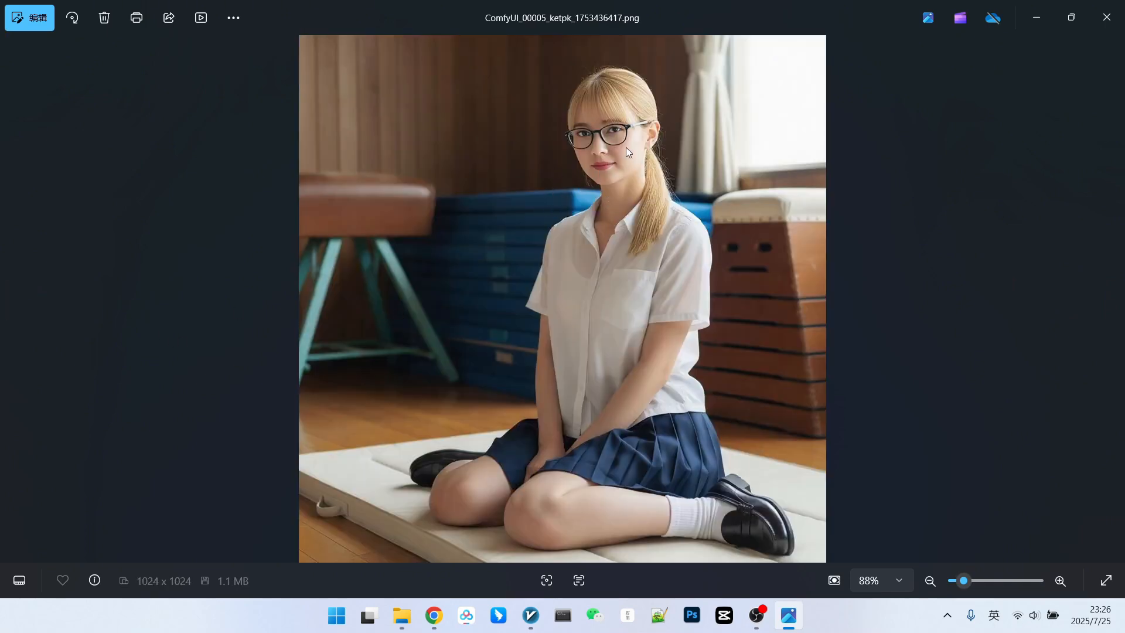
{"action": "mouse_move", "coordinate": [361, 213]}
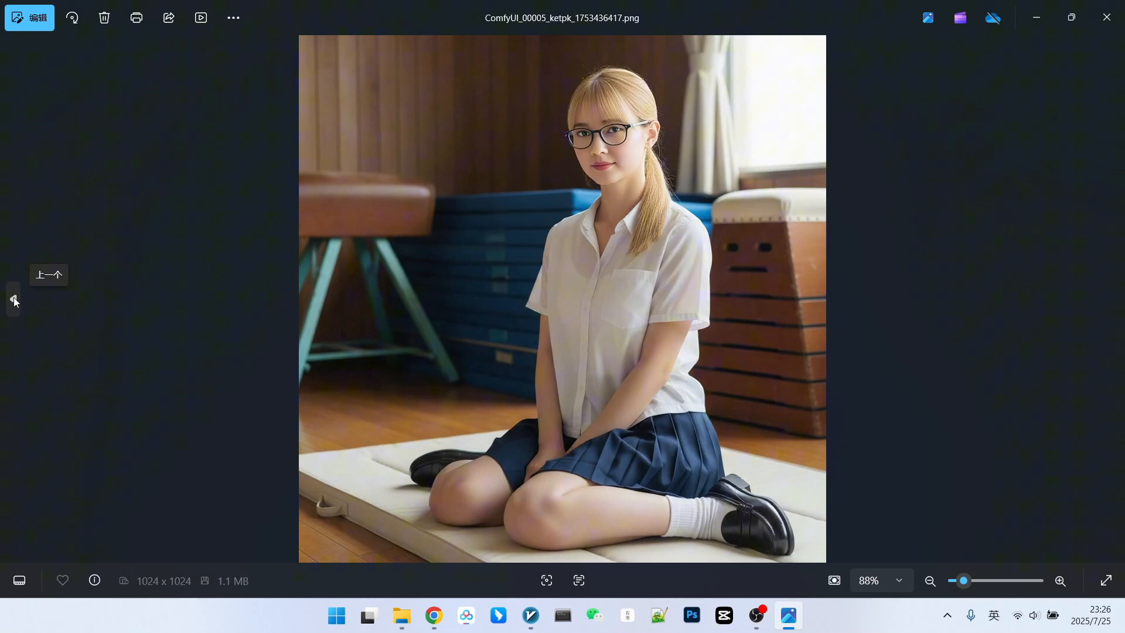
{"action": "left_click", "coordinate": [13, 299]}
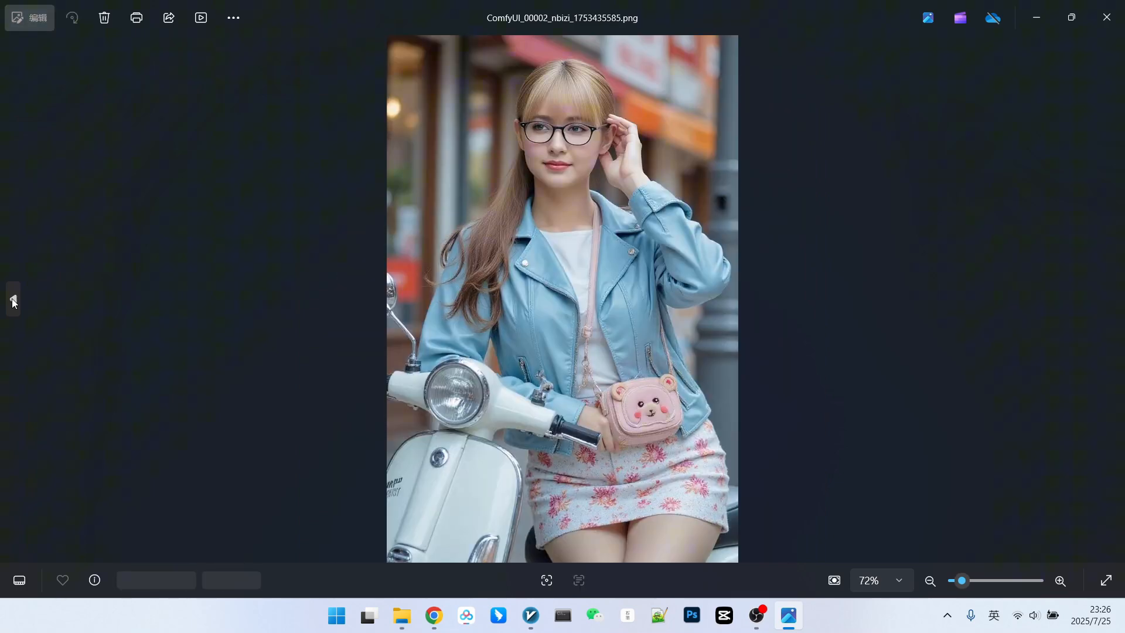
{"action": "left_click", "coordinate": [12, 300]}
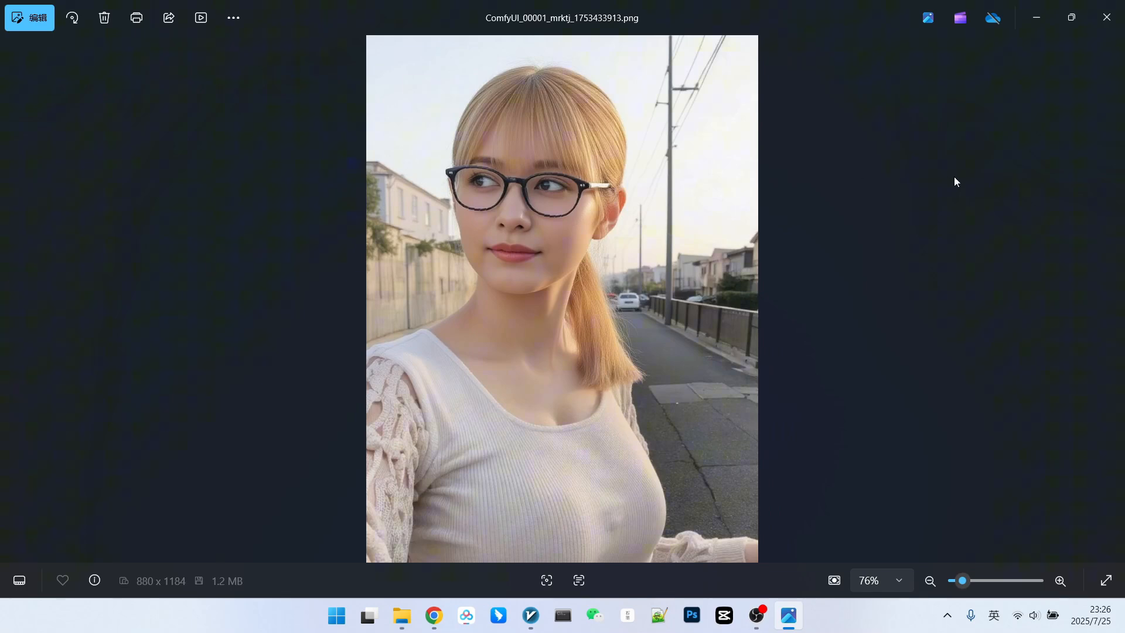
{"action": "left_click", "coordinate": [449, 616]}
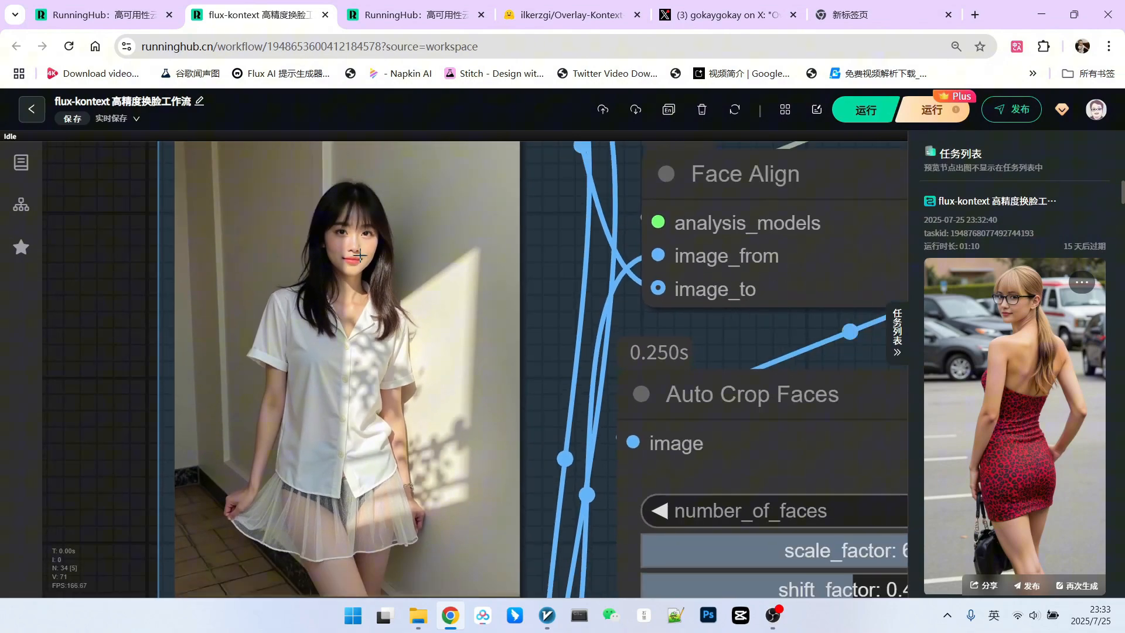
Run the flux-kontext face-swap workflow on the white-shirt portrait.
{"action": "scroll", "scroll_direction": "down", "scroll_amount": 3}
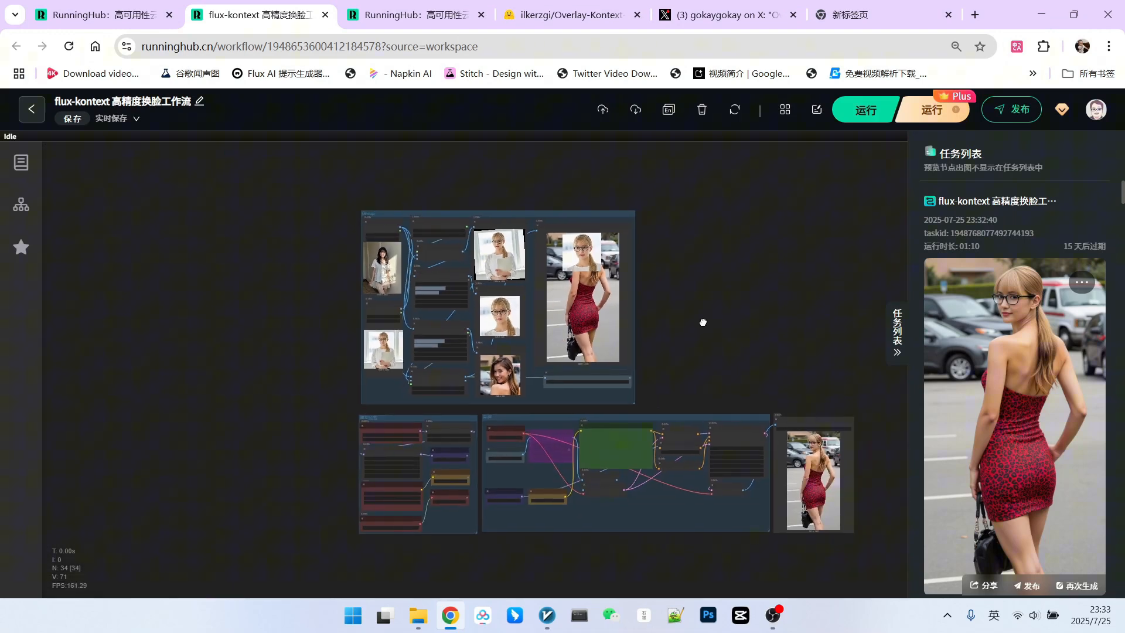
{"action": "left_click", "coordinate": [864, 110]}
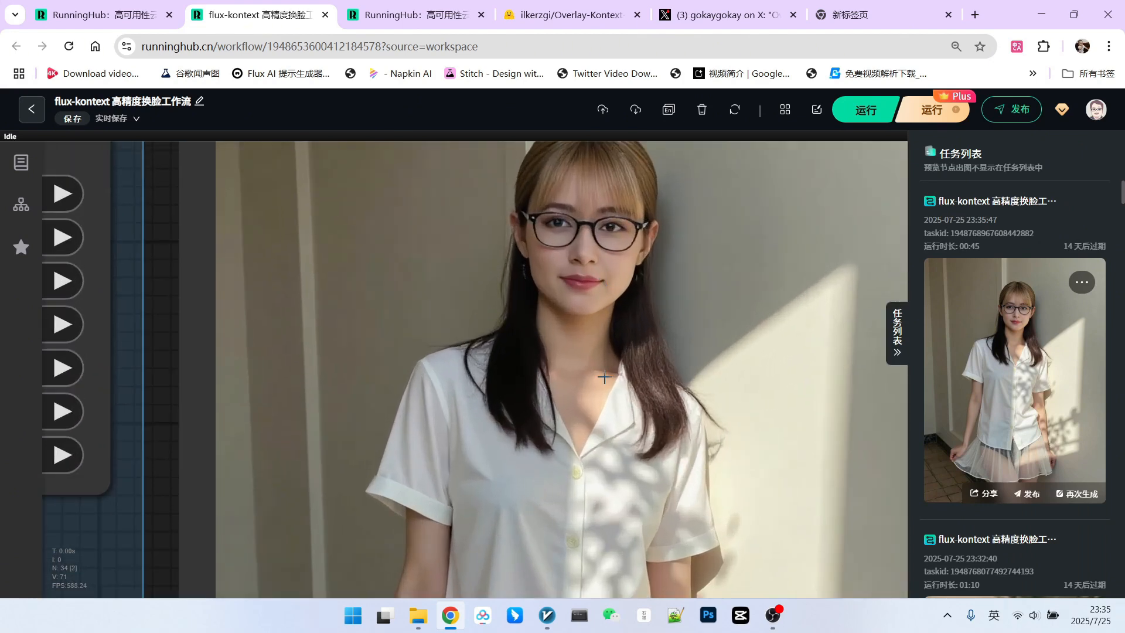
{"action": "mouse_move", "coordinate": [614, 279]}
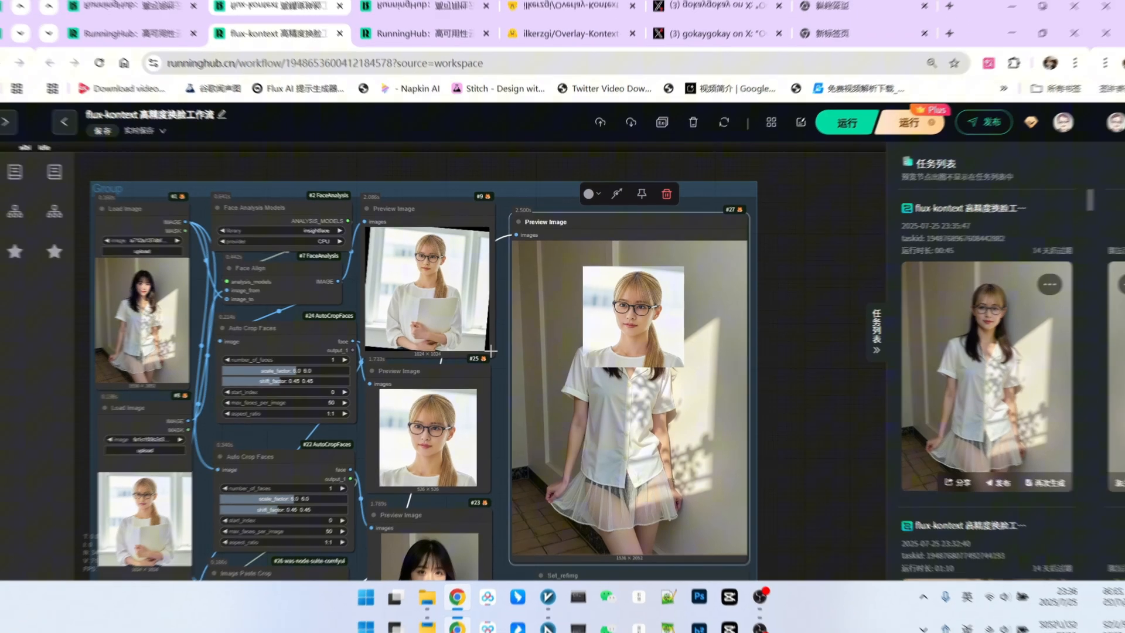
Read the Overlay-Kontext-Dev-LoRA card down to Recommended Settings, then return to the workflow.
{"action": "left_click", "coordinate": [570, 33]}
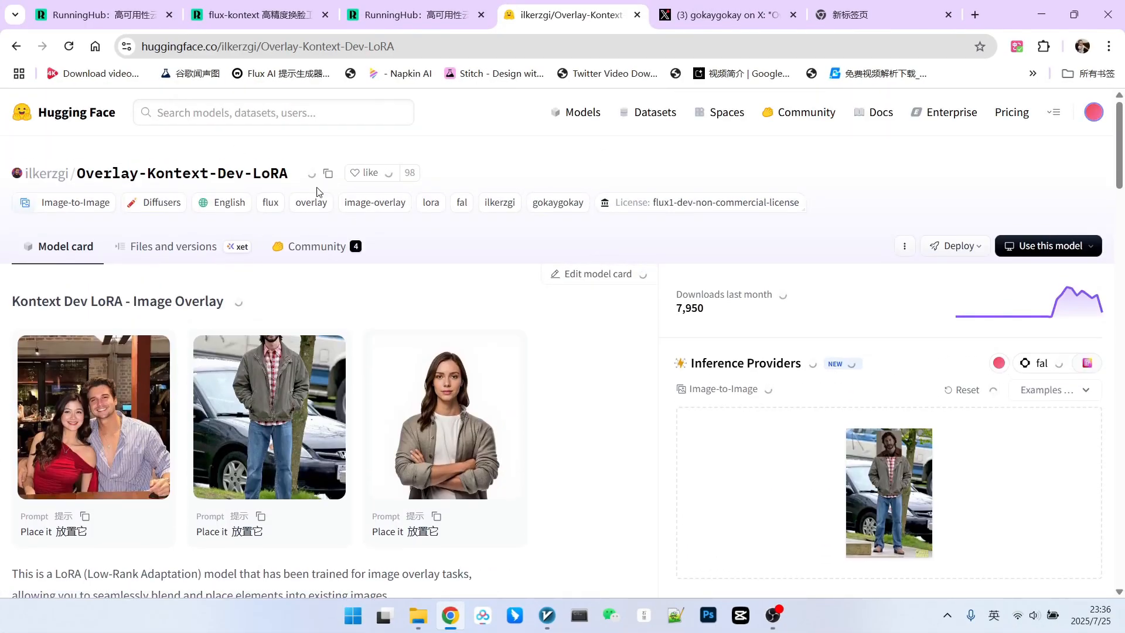
{"action": "scroll", "scroll_direction": "down", "scroll_amount": 3}
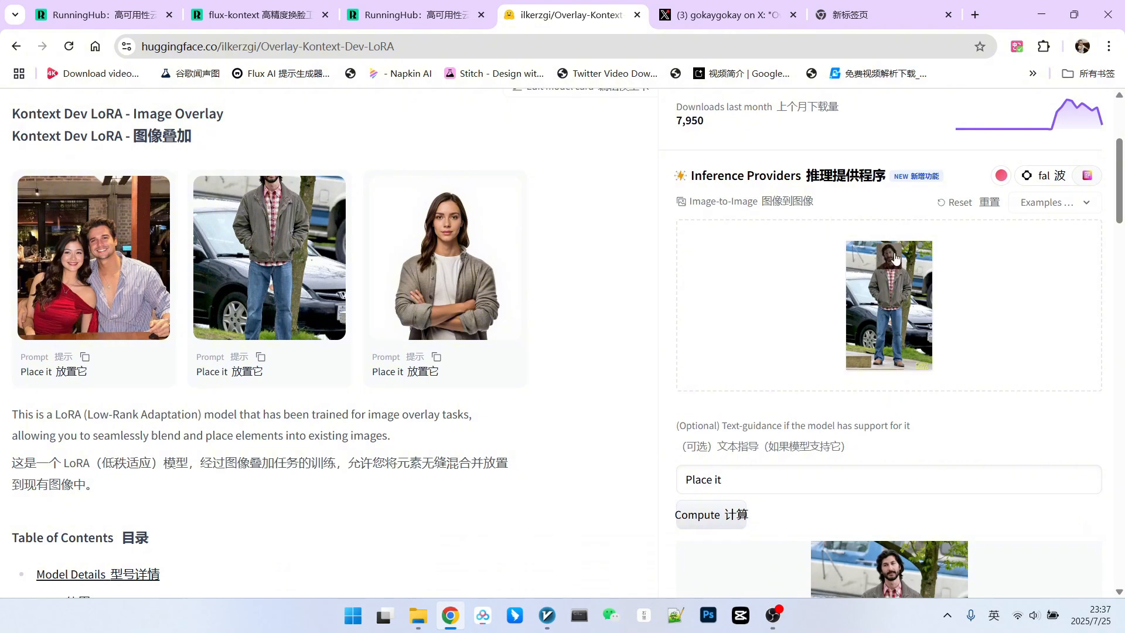
{"action": "scroll", "scroll_direction": "down", "scroll_amount": 3}
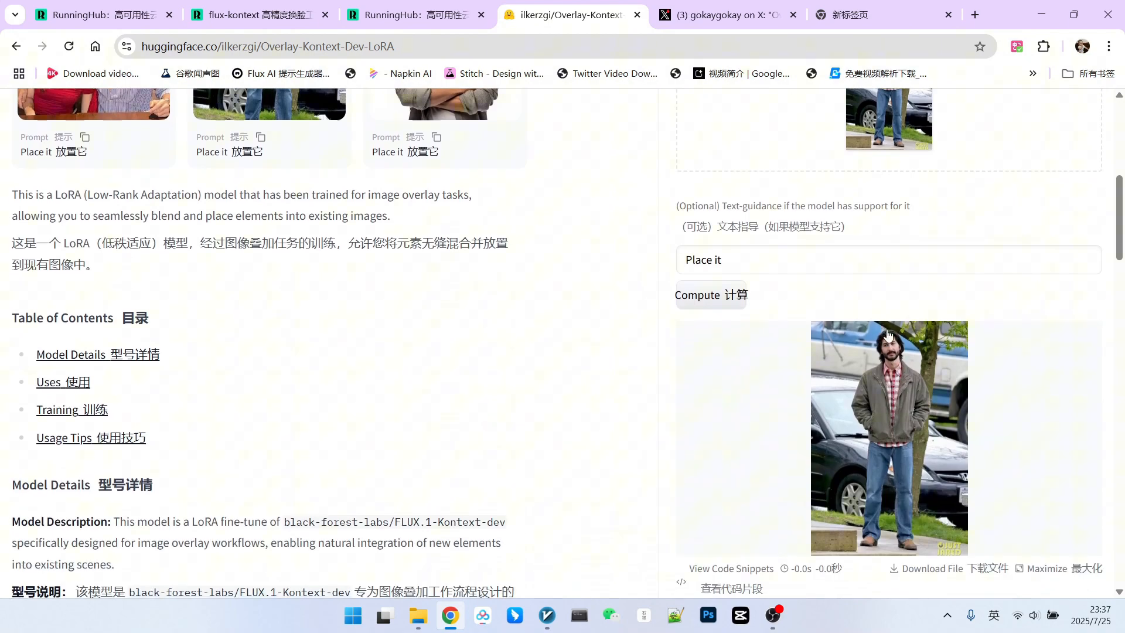
{"action": "scroll", "scroll_direction": "down", "scroll_amount": 3}
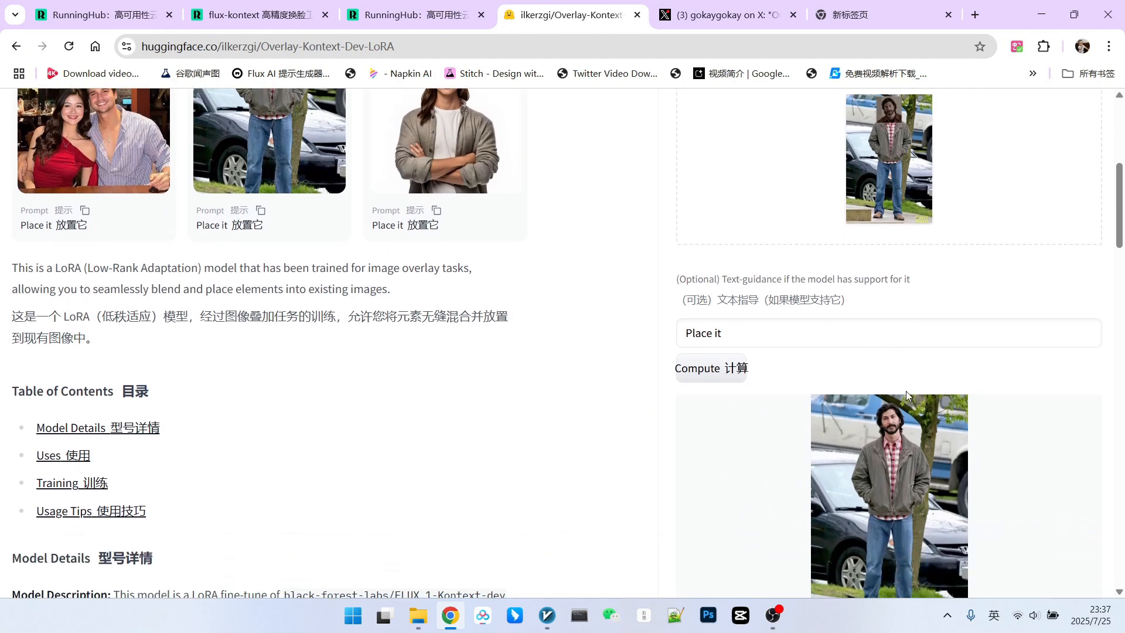
{"action": "scroll", "scroll_direction": "down", "scroll_amount": 3}
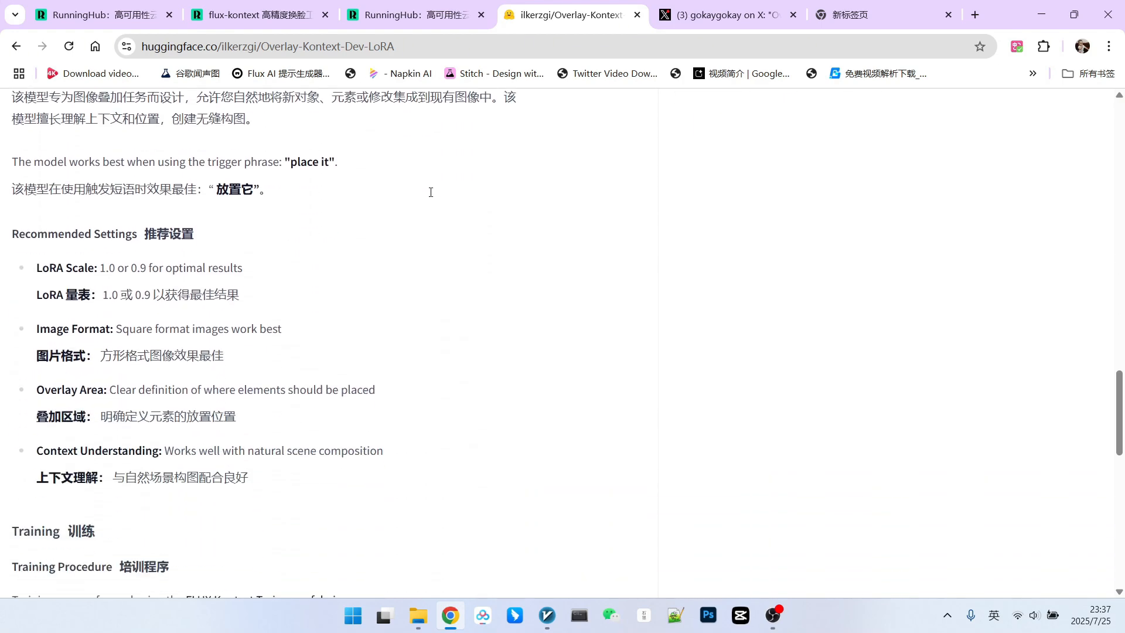
{"action": "mouse_move", "coordinate": [271, 306]}
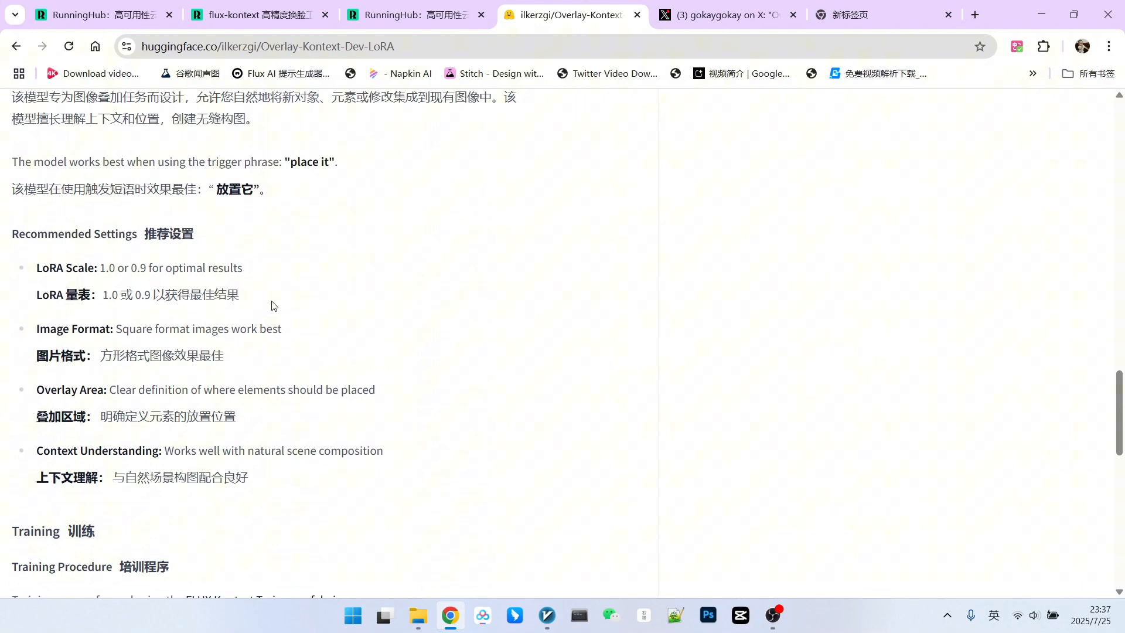
{"action": "left_click", "coordinate": [255, 14]}
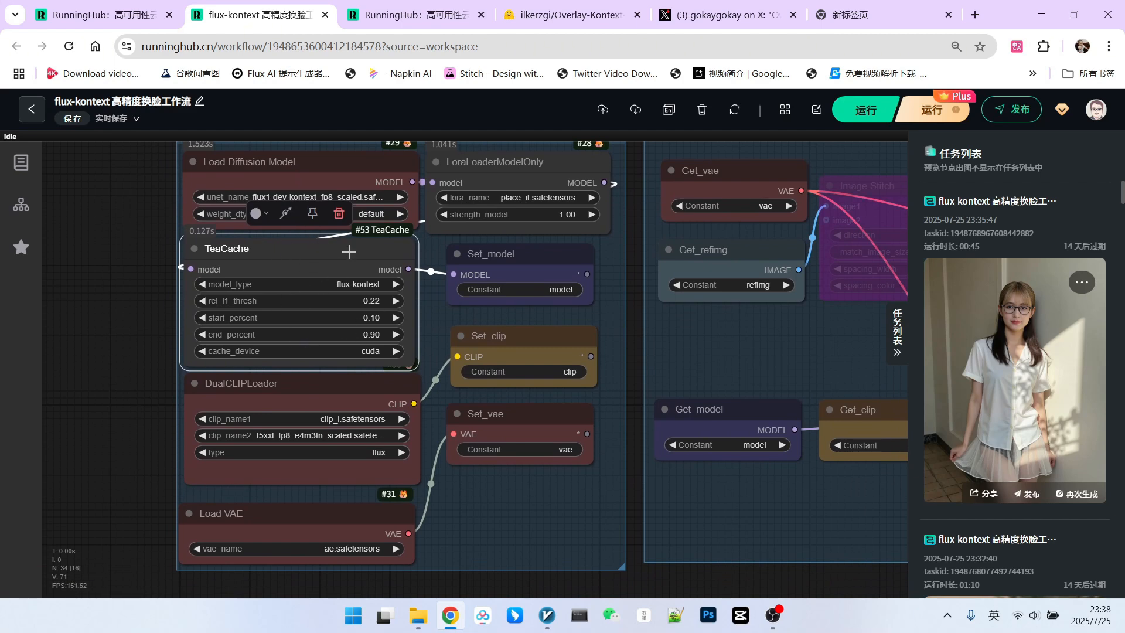
{"action": "mouse_move", "coordinate": [278, 256]}
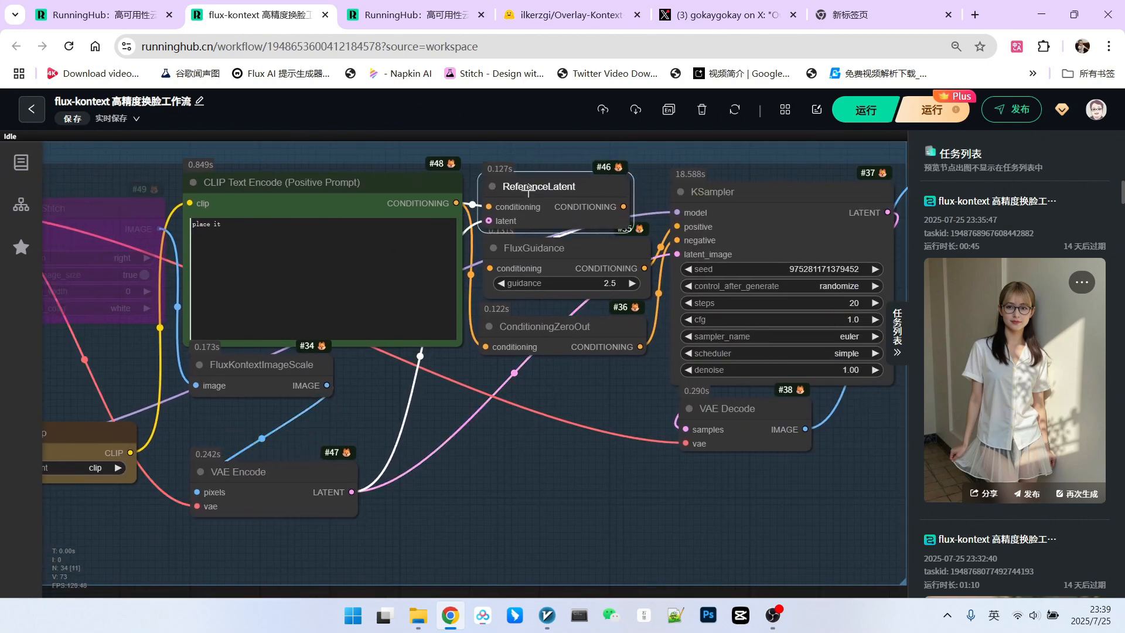
{"action": "mouse_move", "coordinate": [539, 176]}
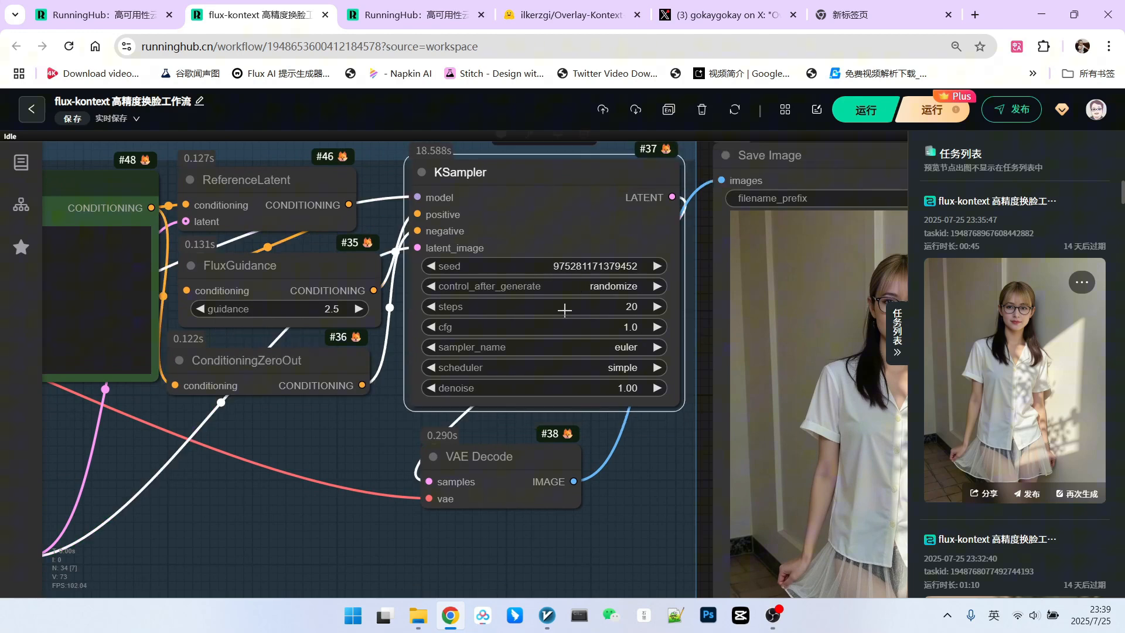
{"action": "mouse_move", "coordinate": [601, 331]}
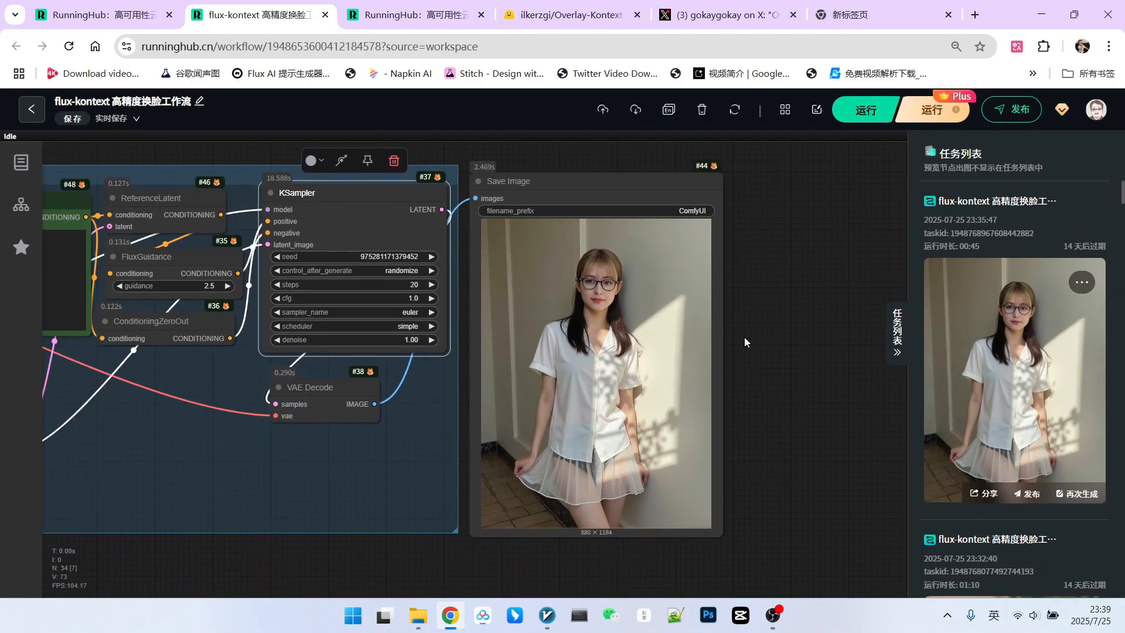
Scroll to the image-preparation group showing the source portrait, face crops and composite.
{"action": "scroll", "scroll_direction": "down", "scroll_amount": 3}
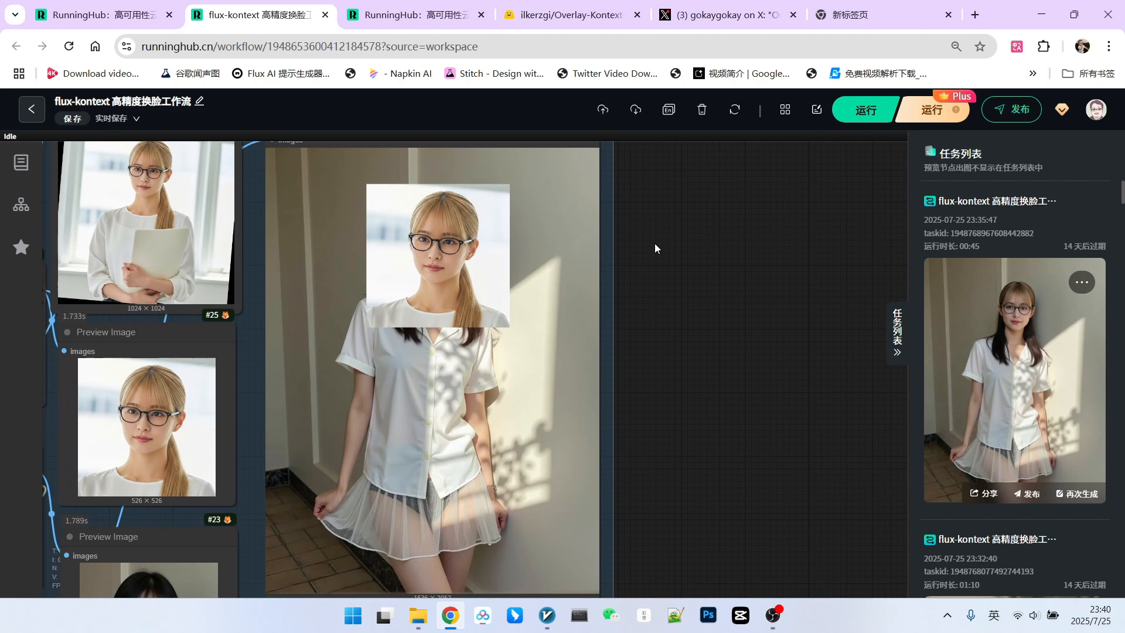
{"action": "scroll", "scroll_direction": "down", "scroll_amount": 3}
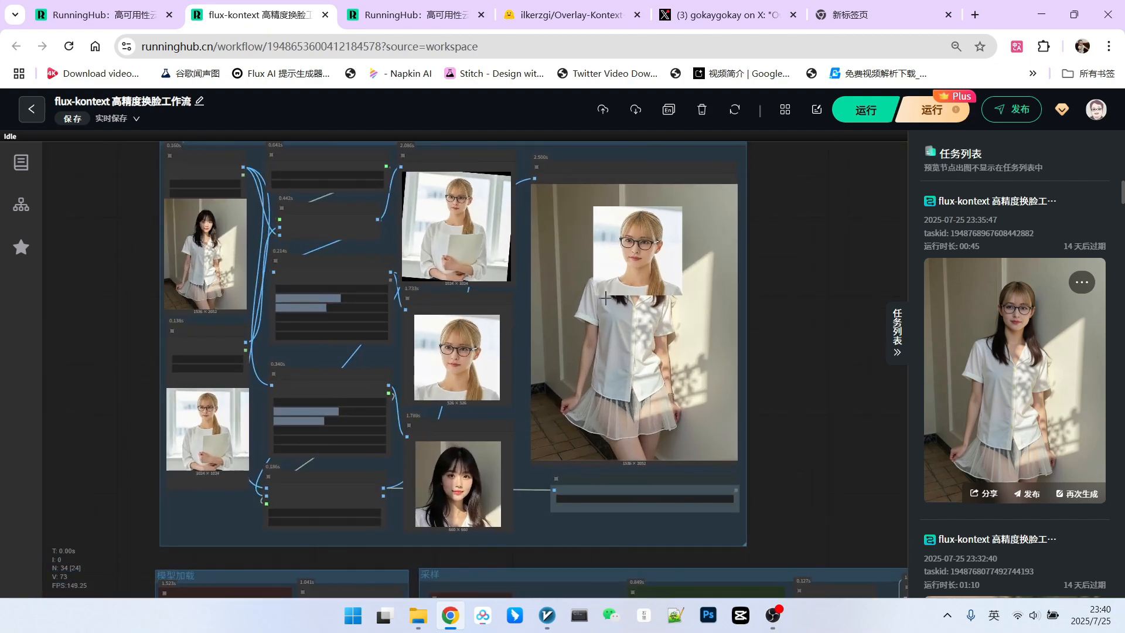
{"action": "mouse_move", "coordinate": [627, 314]}
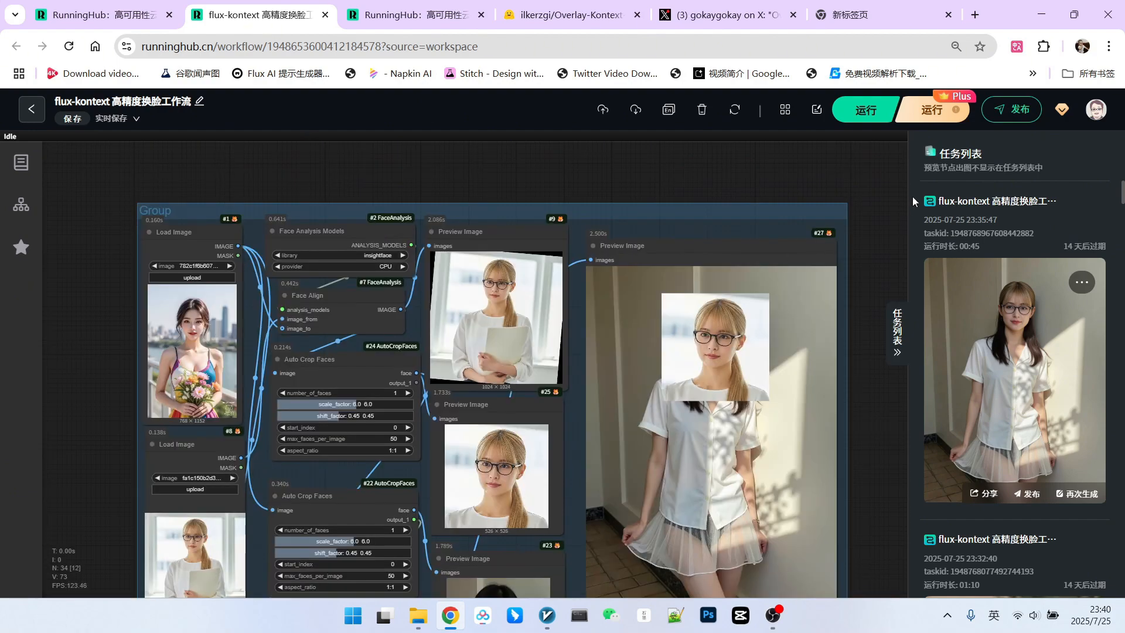
Run the face swap on the bouquet photo and pan to the face-processing group.
{"action": "left_click", "coordinate": [864, 109]}
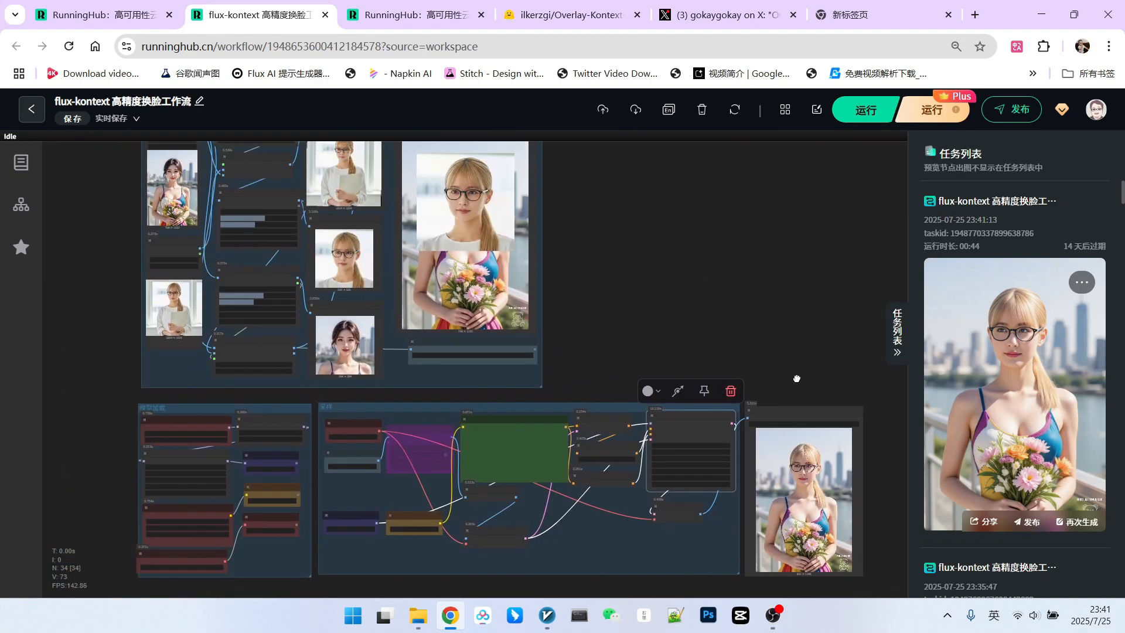
{"action": "left_click_drag", "start_coordinate": [797, 378], "coordinate": [545, 208]}
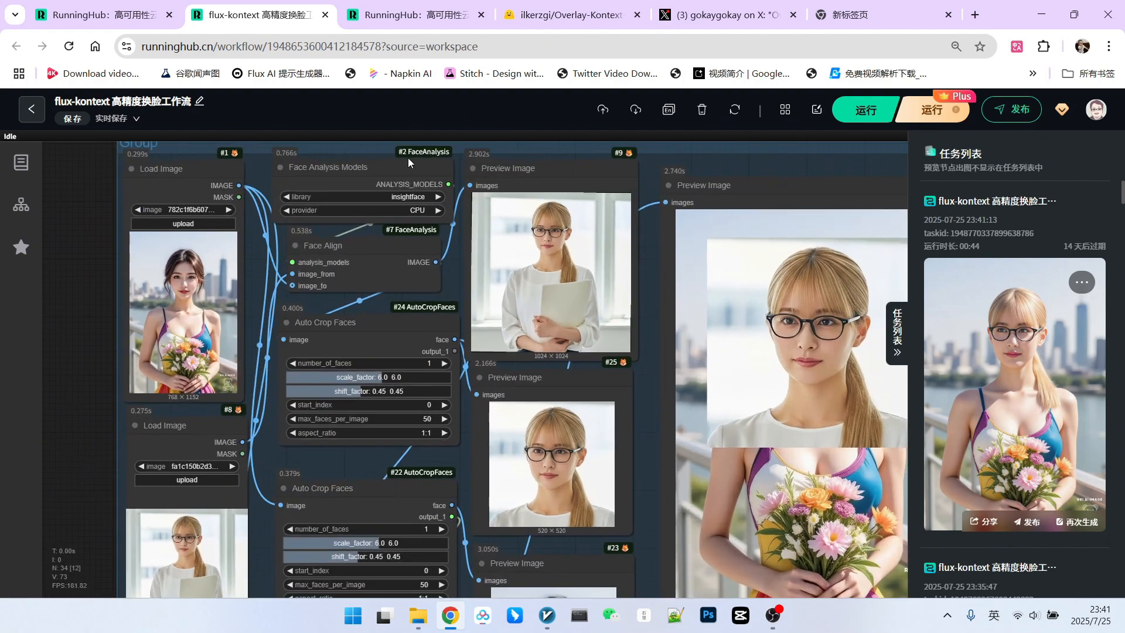
{"action": "scroll", "scroll_direction": "down", "scroll_amount": 3}
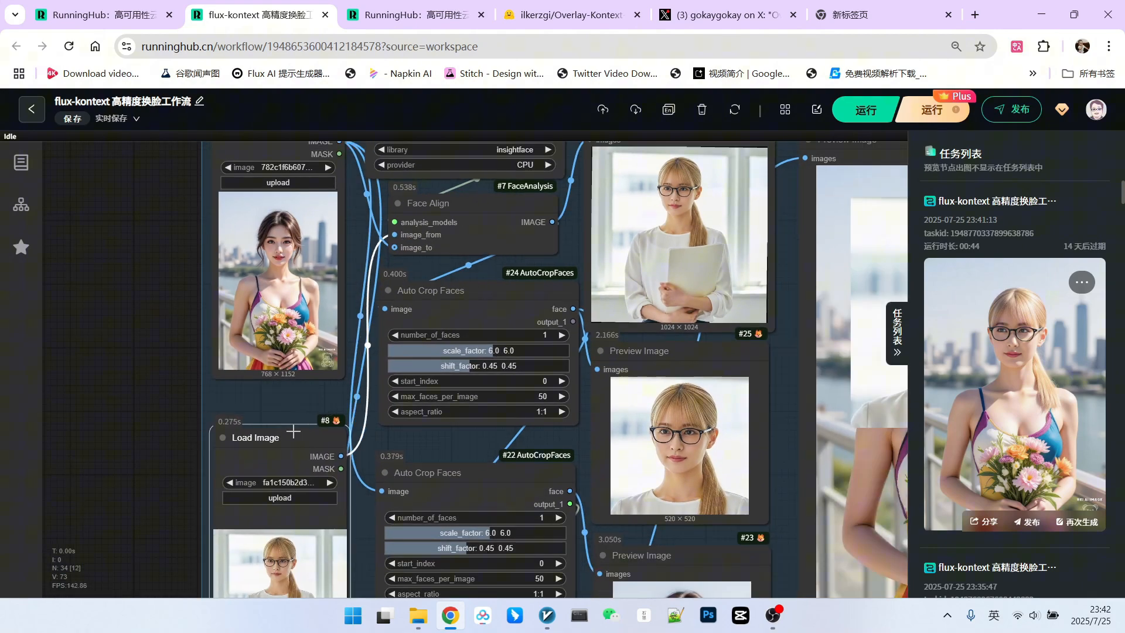
{"action": "scroll", "scroll_direction": "down", "scroll_amount": 3}
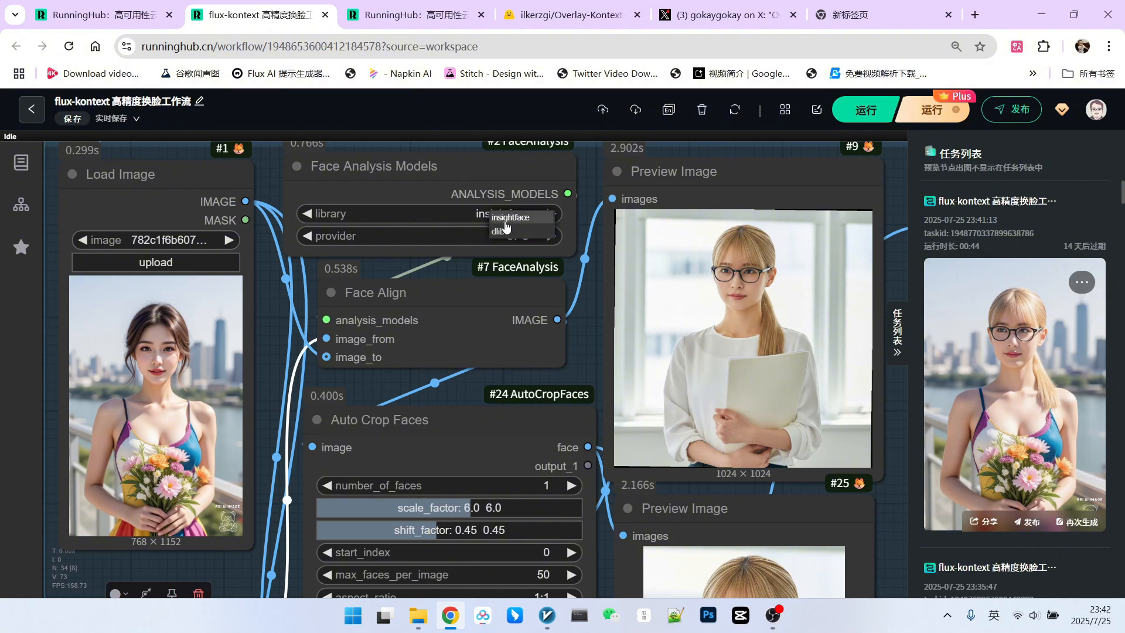
{"action": "mouse_move", "coordinate": [514, 231]}
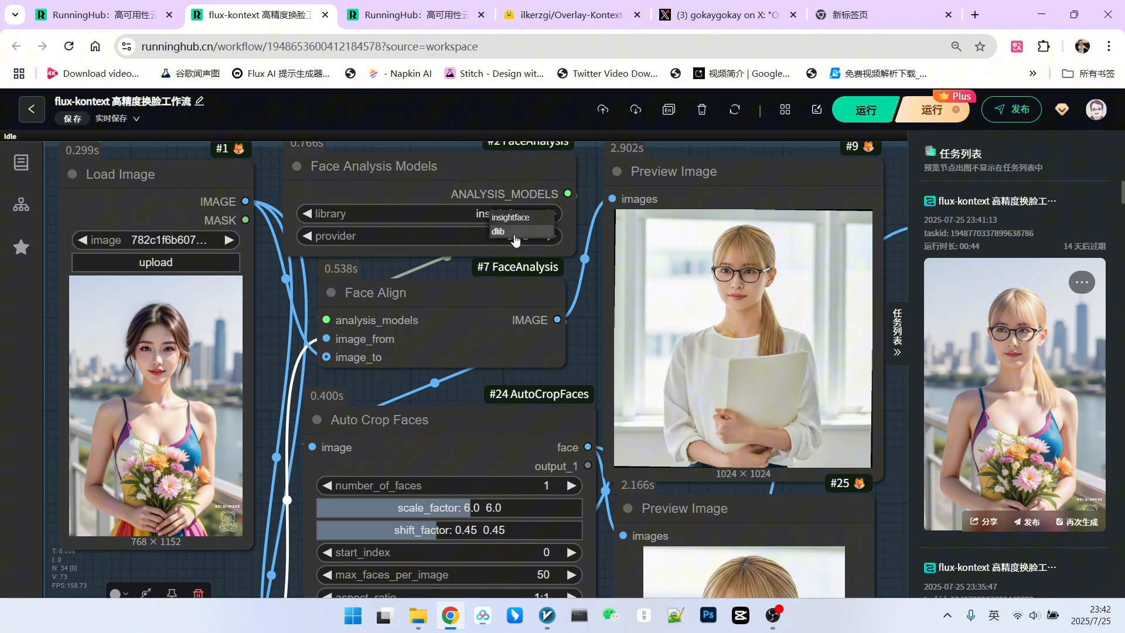
{"action": "left_click", "coordinate": [511, 217]}
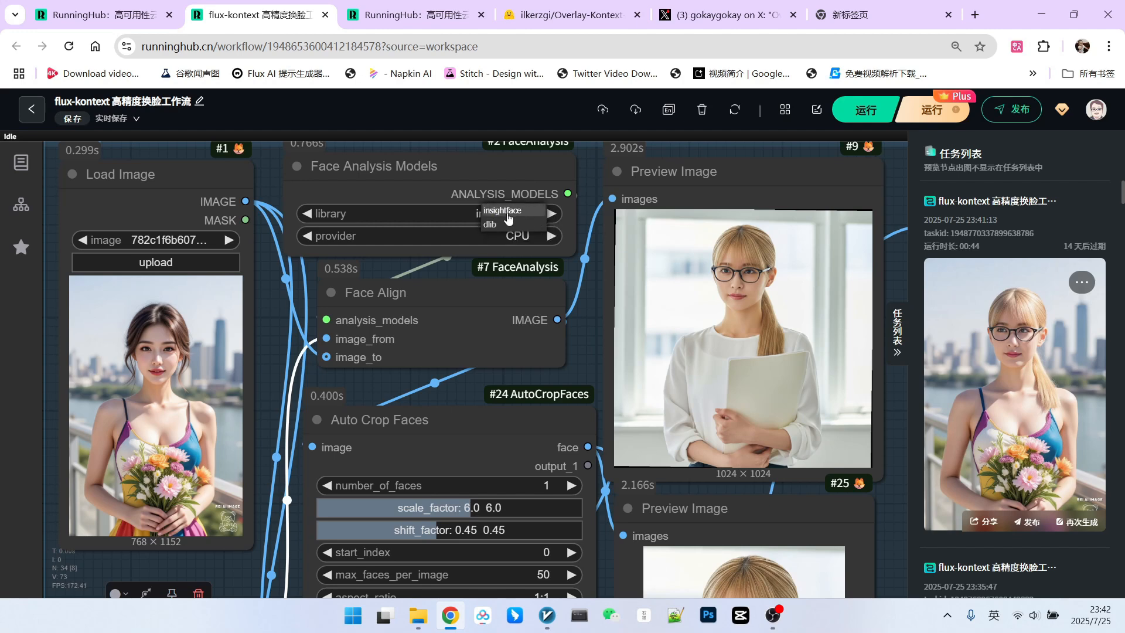
{"action": "left_click", "coordinate": [430, 236]}
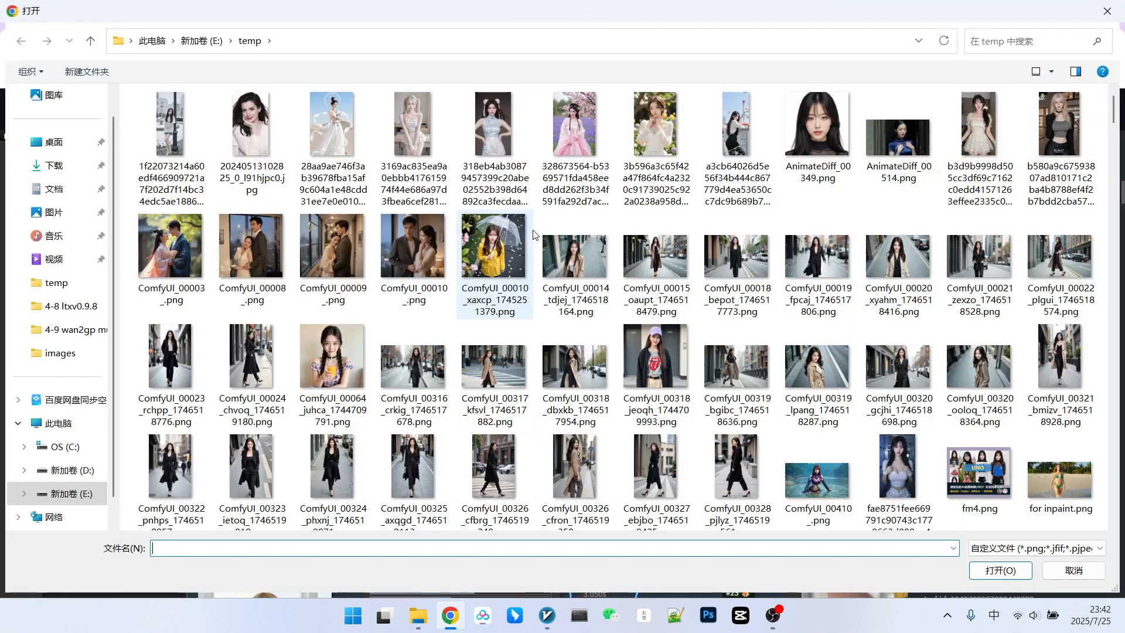
Run the workflow with the blue-dress beach photo as Load Image #1.
{"action": "scroll", "scroll_direction": "down", "scroll_amount": 3}
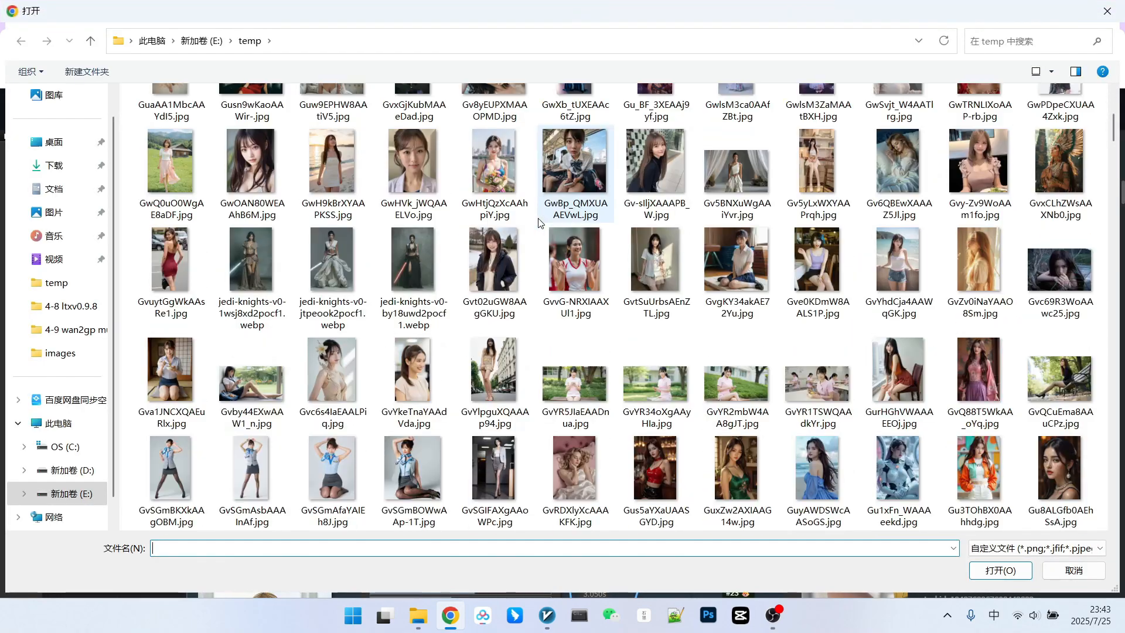
{"action": "scroll", "scroll_direction": "down", "scroll_amount": 3}
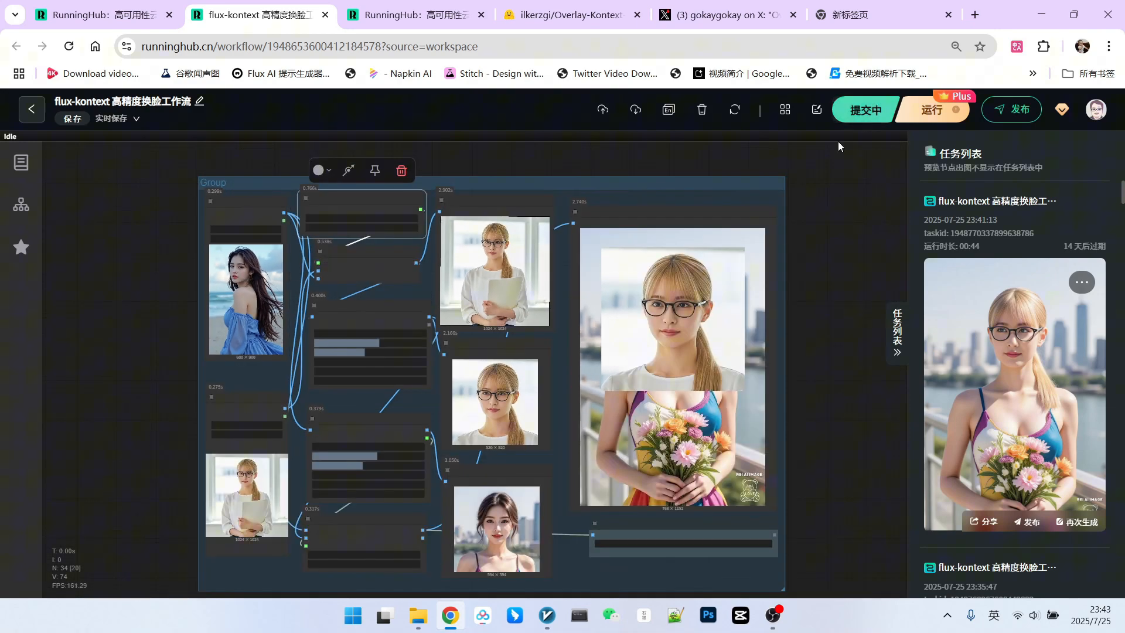
{"action": "left_click", "coordinate": [863, 110]}
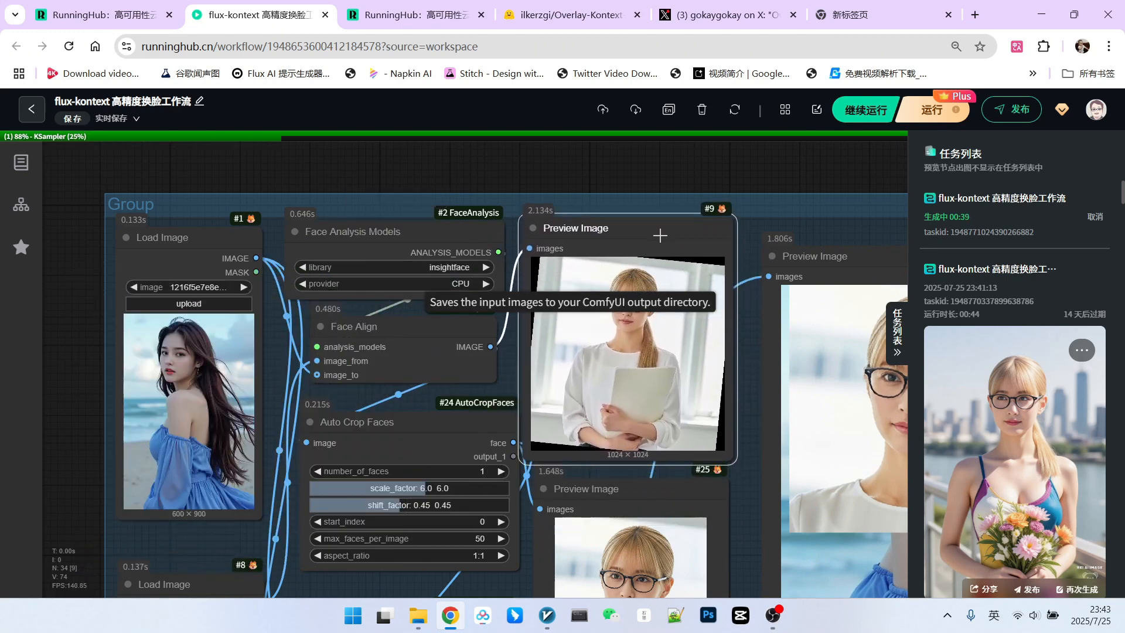
{"action": "scroll", "scroll_direction": "down", "scroll_amount": 3}
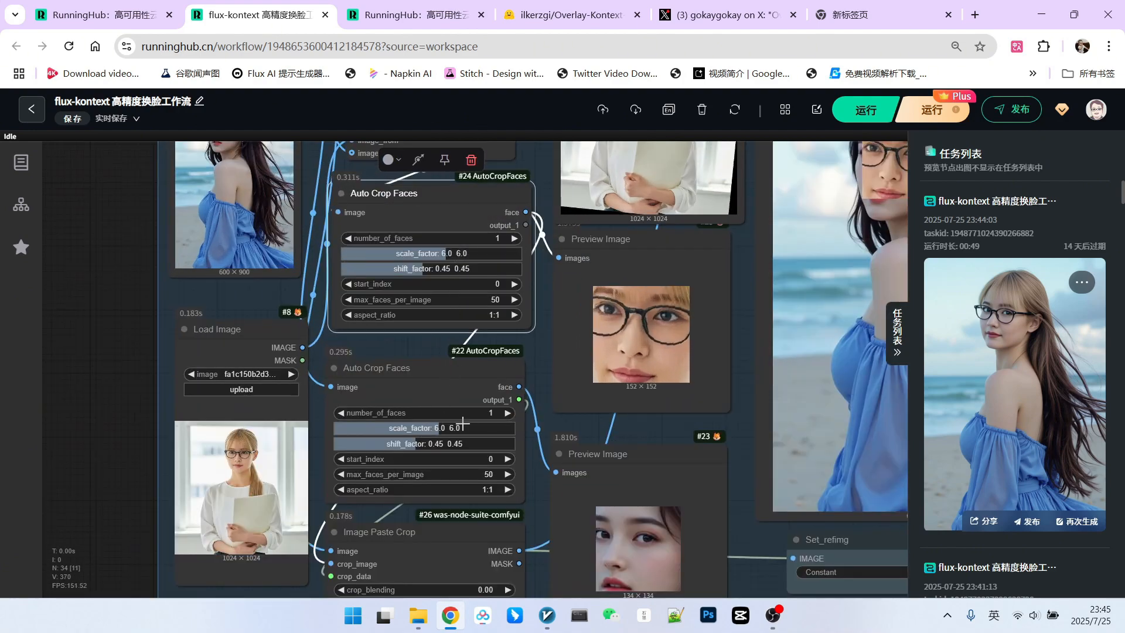
Review the Auto Crop Faces previews and rerun the face-swap workflow.
{"action": "scroll", "scroll_direction": "down", "scroll_amount": 3}
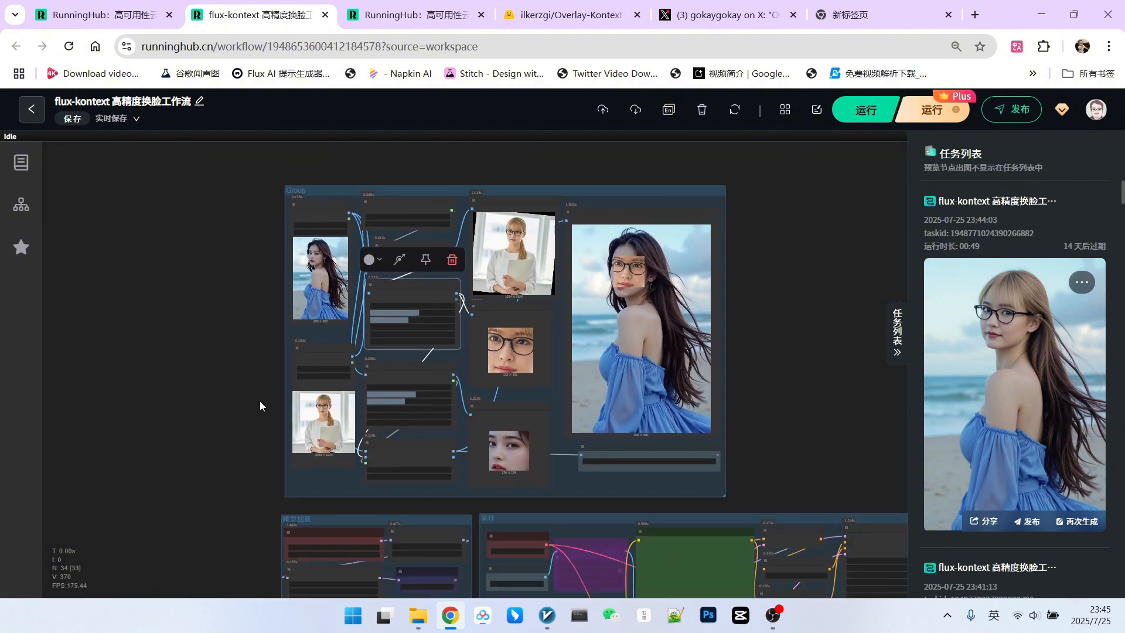
{"action": "left_click", "coordinate": [865, 110]}
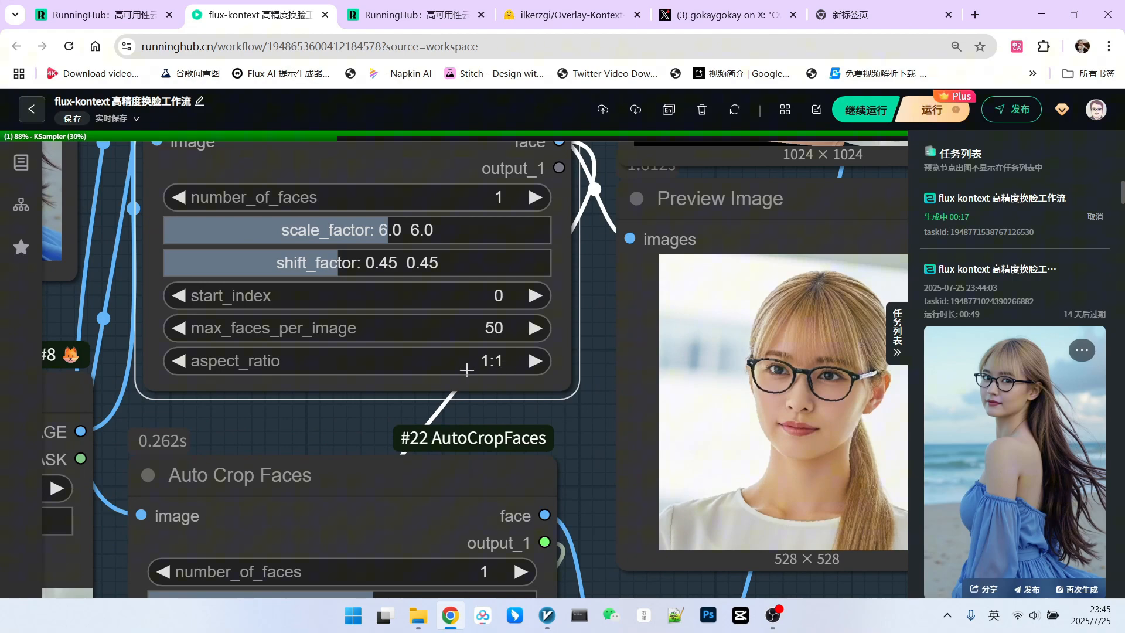
{"action": "left_click", "coordinate": [491, 361]}
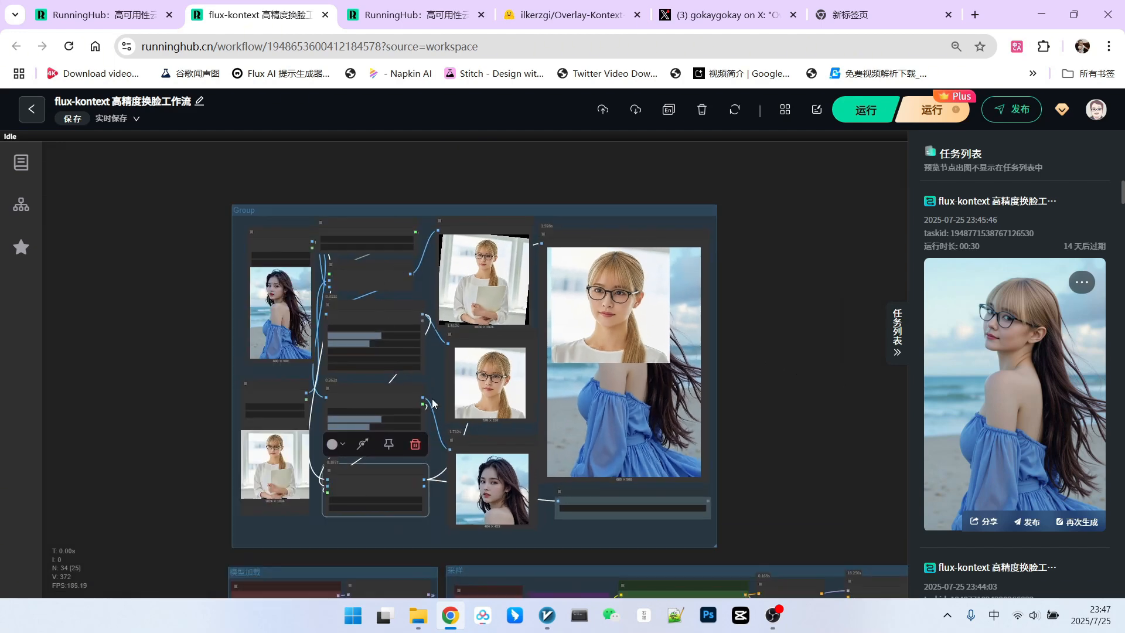
{"action": "mouse_move", "coordinate": [771, 389]}
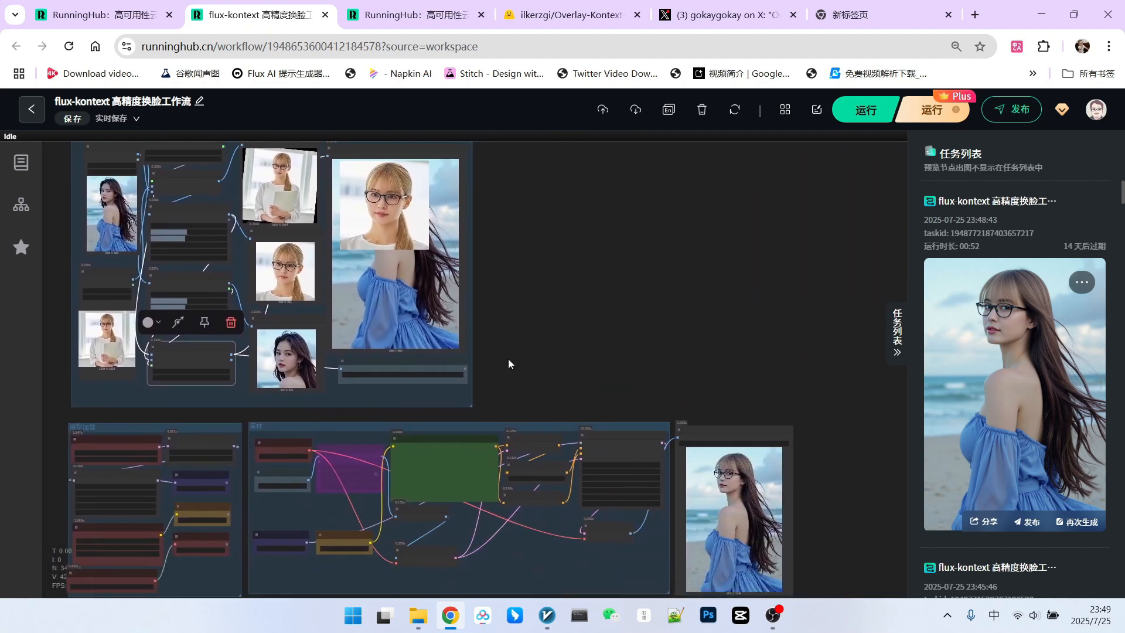
Pan the canvas to show both the face group and sampling group outputs.
{"action": "left_click_drag", "start_coordinate": [508, 364], "coordinate": [646, 319]}
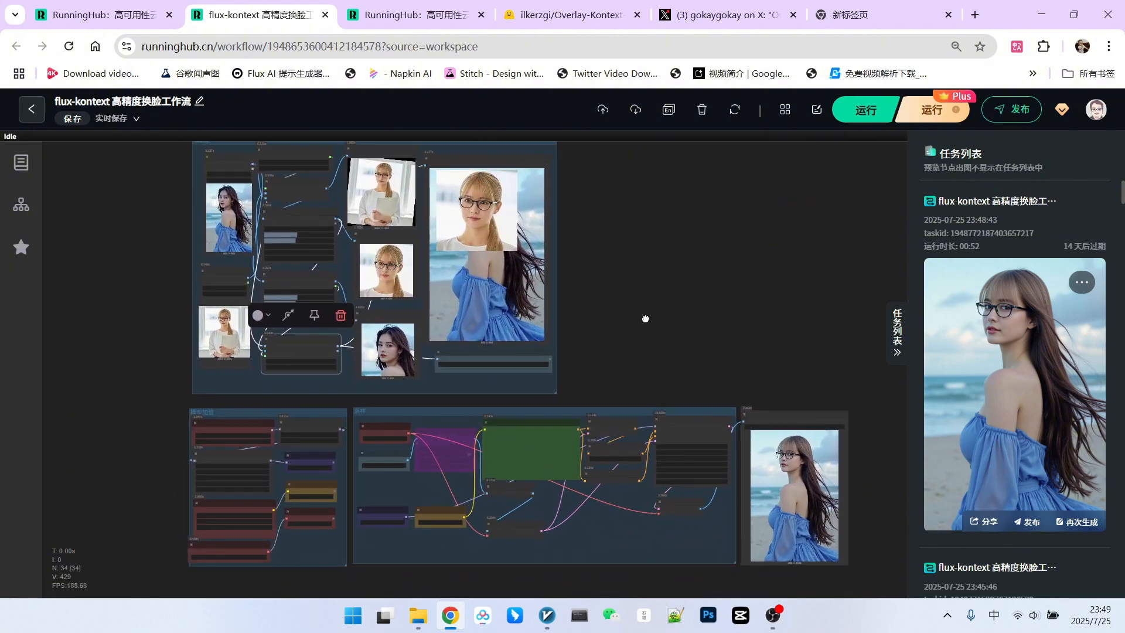